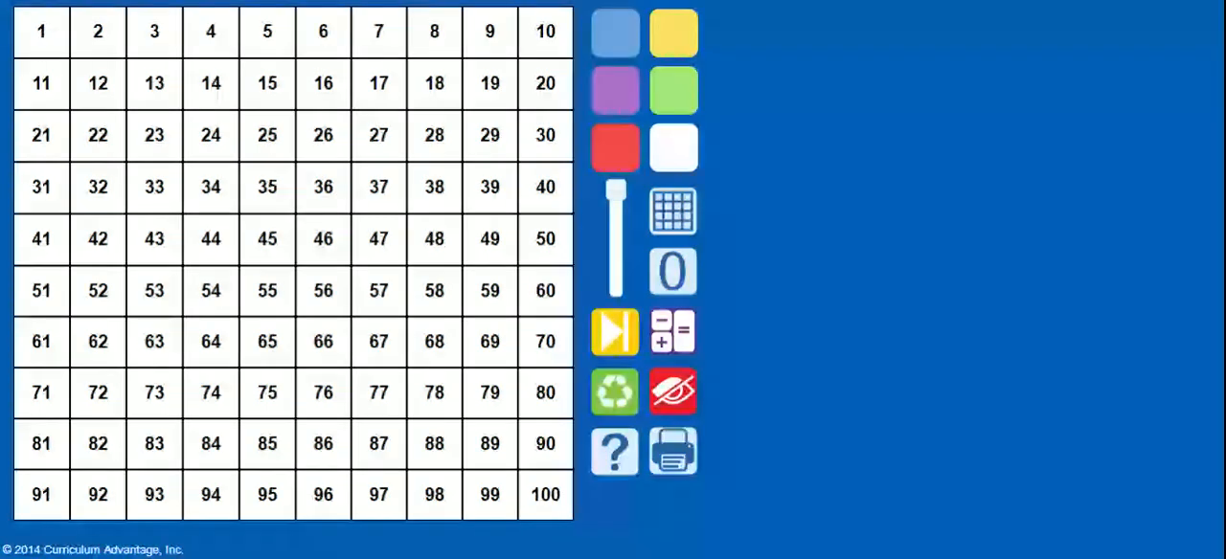
Shade the first group of ruled-out numbers with the selected colour swatch
left_click(615, 88)
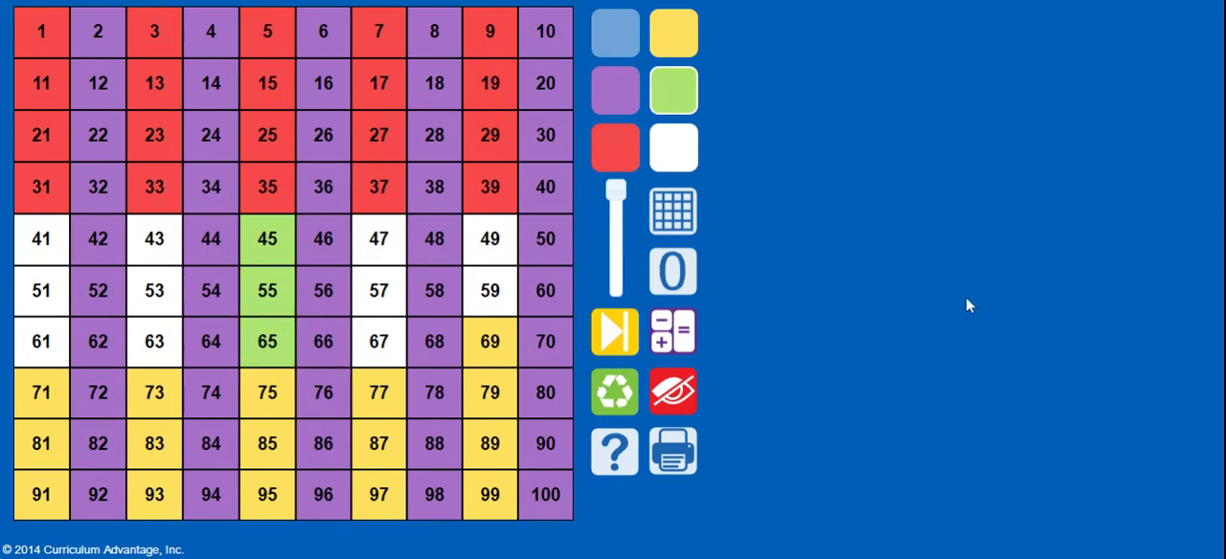
mouse_move(1075, 331)
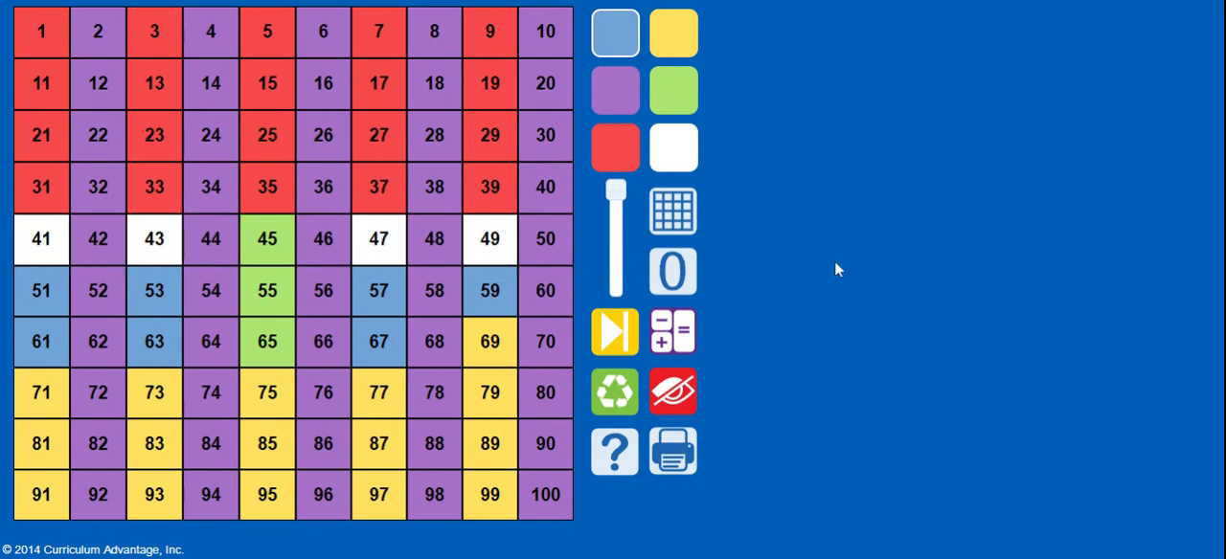
mouse_move(891, 260)
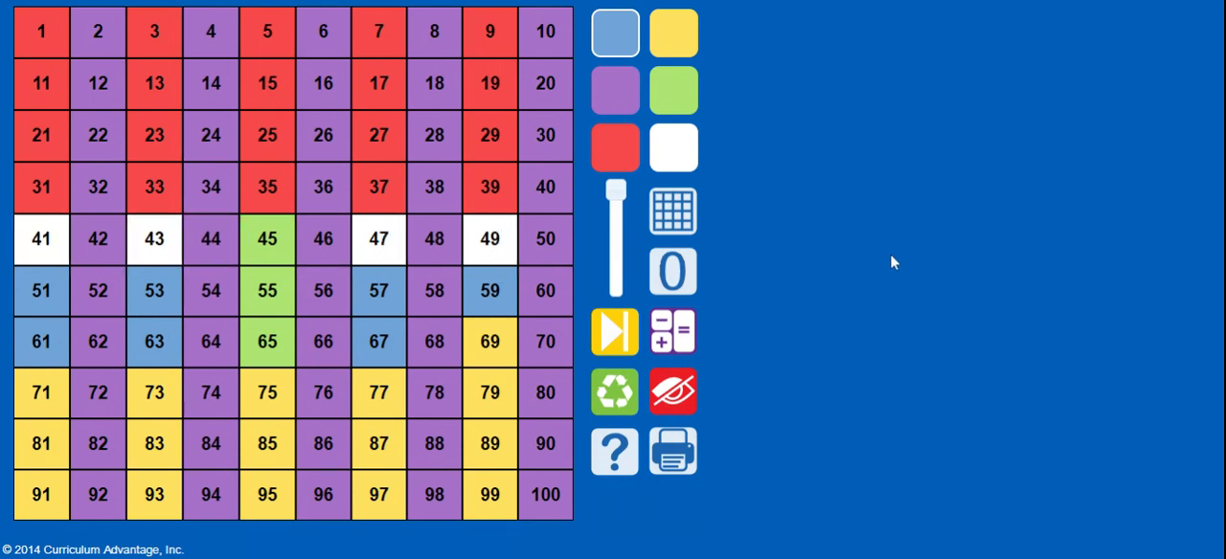
mouse_move(879, 240)
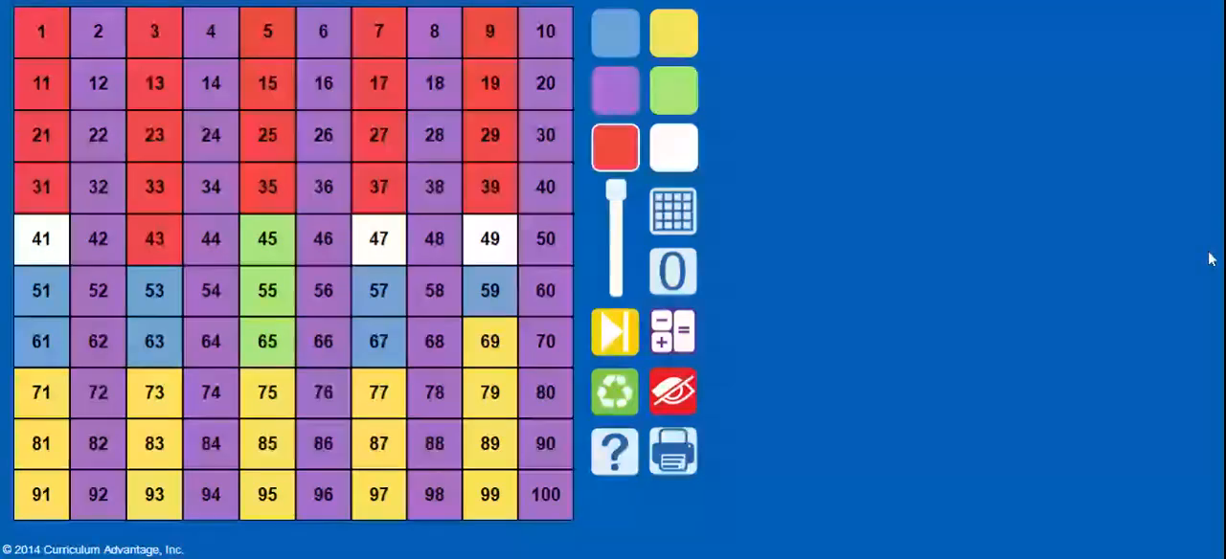
Shade square 49 red so only 41 and 47 remain white
left_click(491, 237)
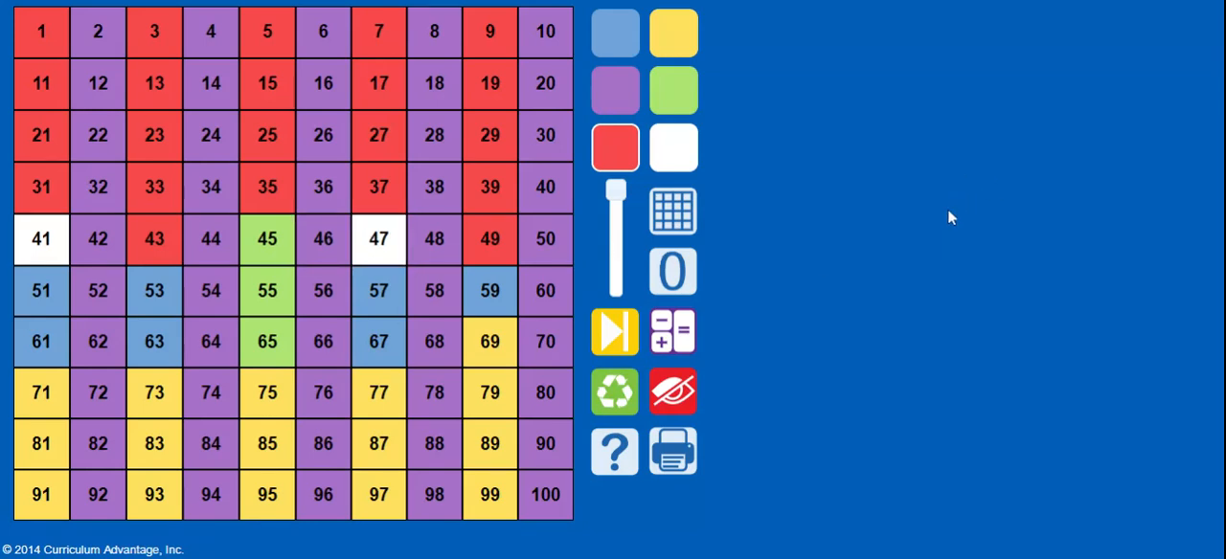
mouse_move(936, 222)
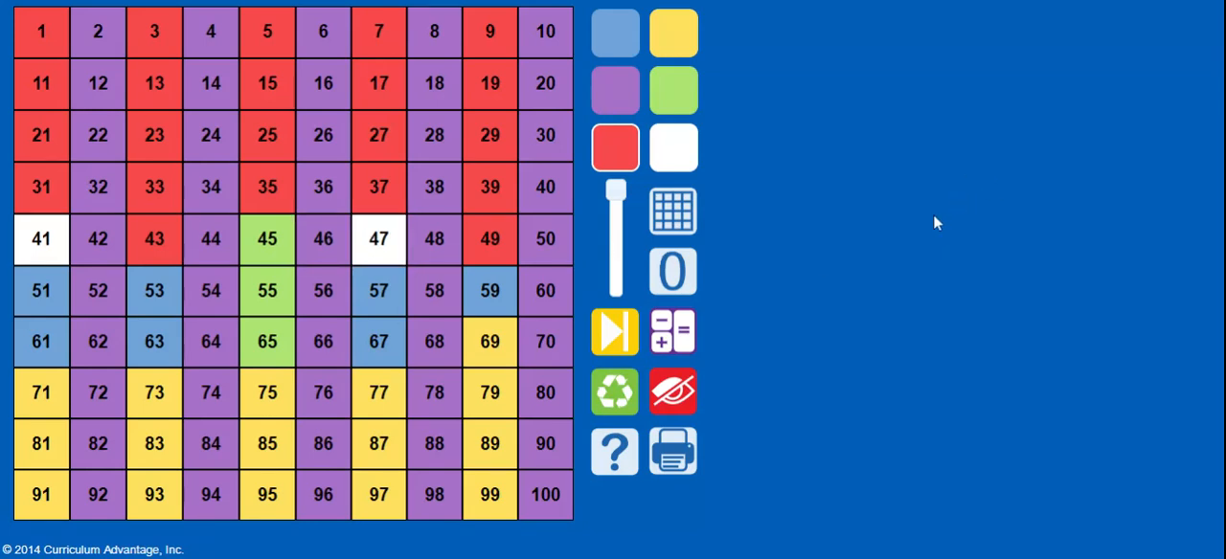
mouse_move(1082, 84)
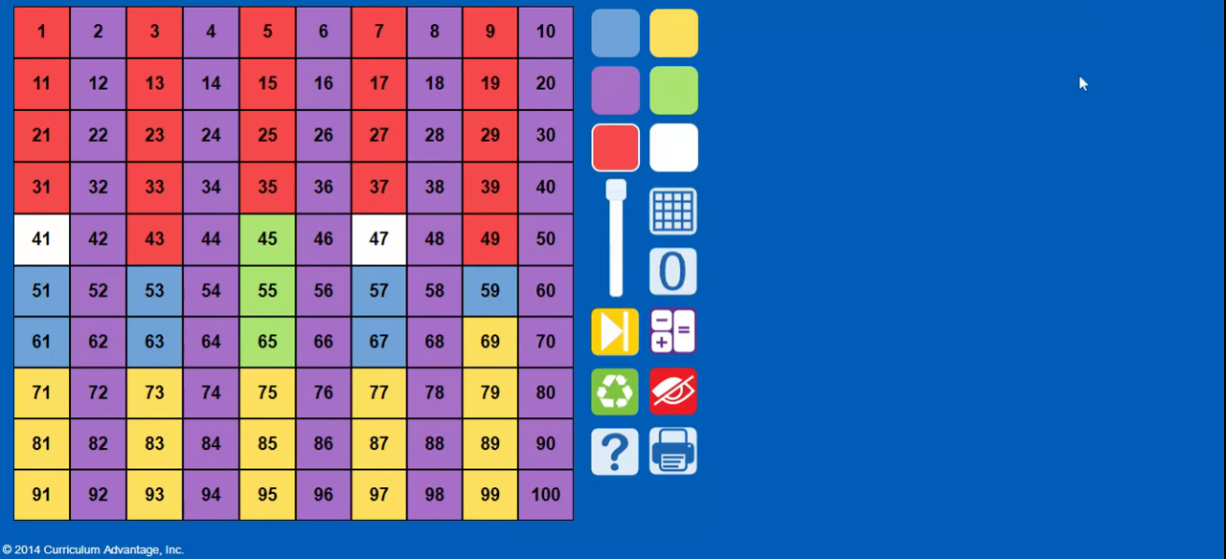